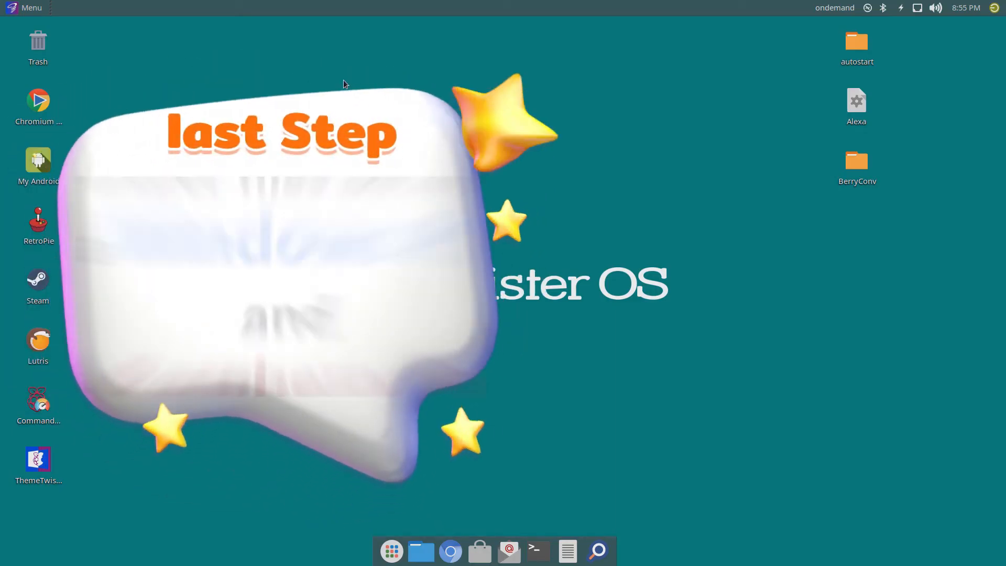
# Launch Remmina from the Internet section of the Twister OS menu
pyautogui.click(25, 7)
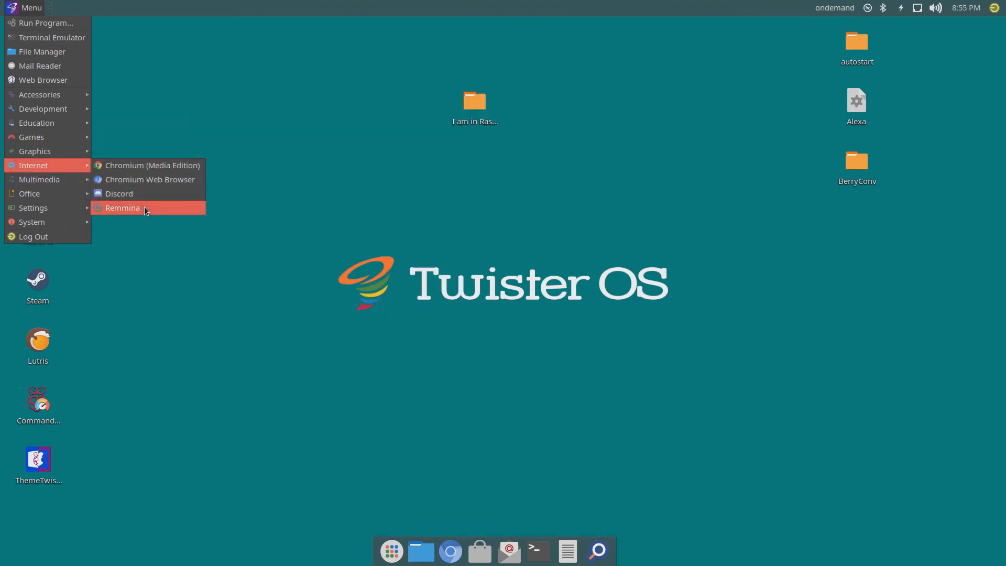
pyautogui.click(122, 208)
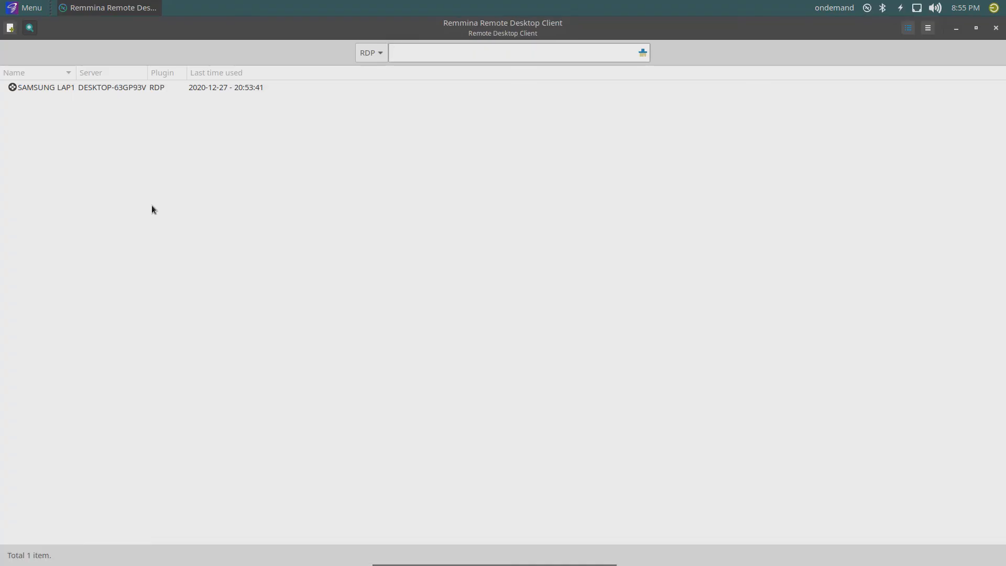
# Enable sharing of the Desktop folder in the SAMSUNG LAP1 profile, save, and connect
pyautogui.click(514, 53)
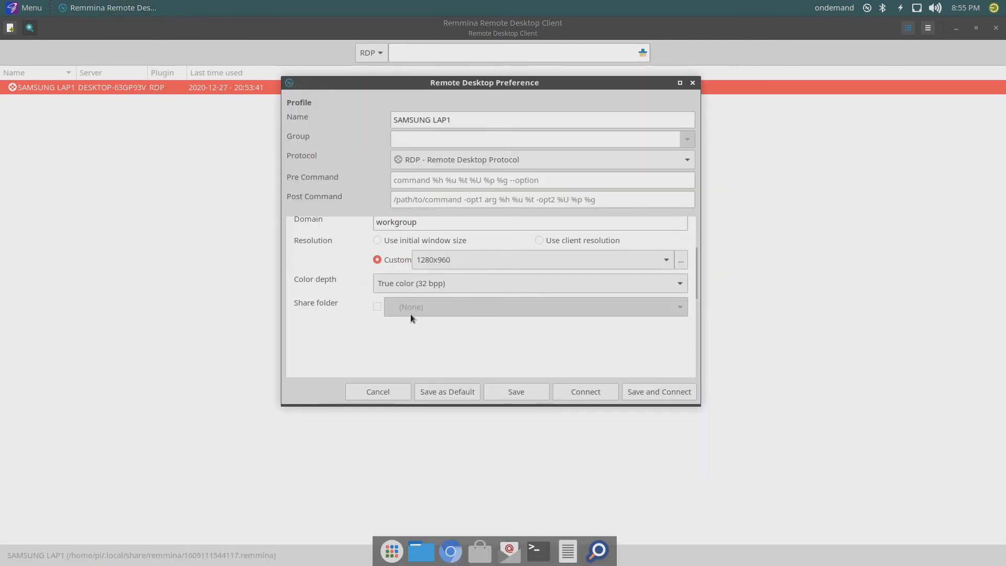
pyautogui.click(377, 306)
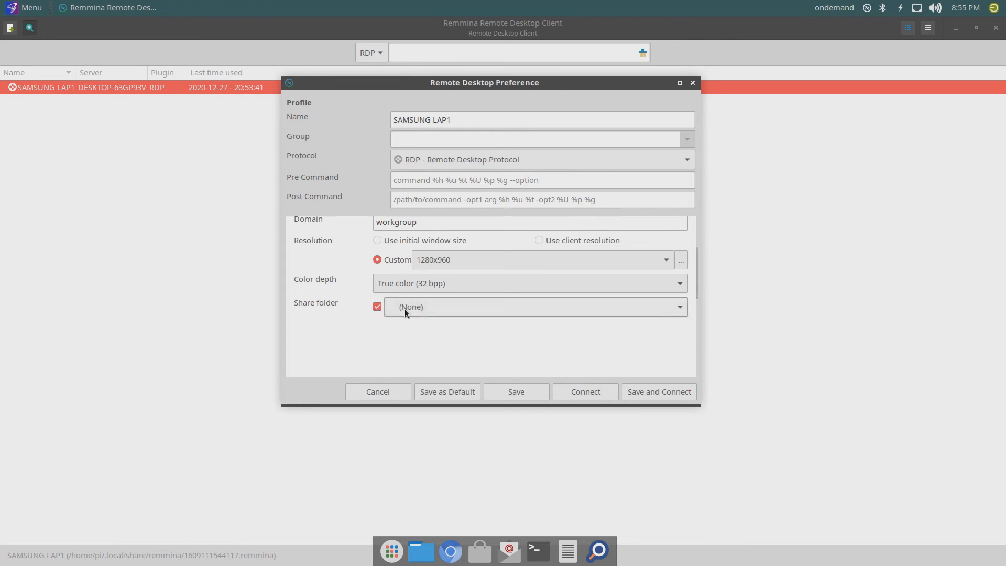
pyautogui.click(534, 306)
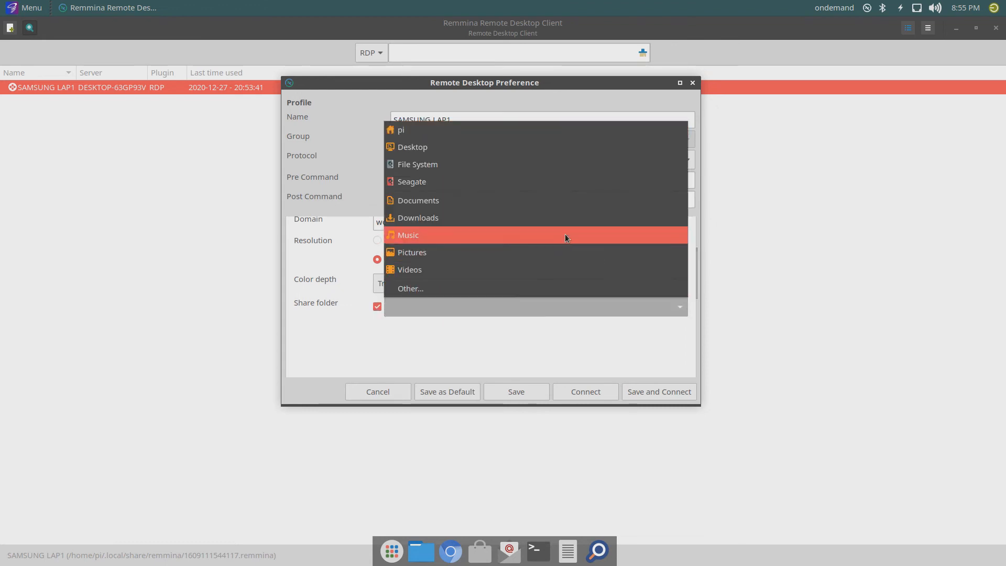
pyautogui.moveTo(455, 147)
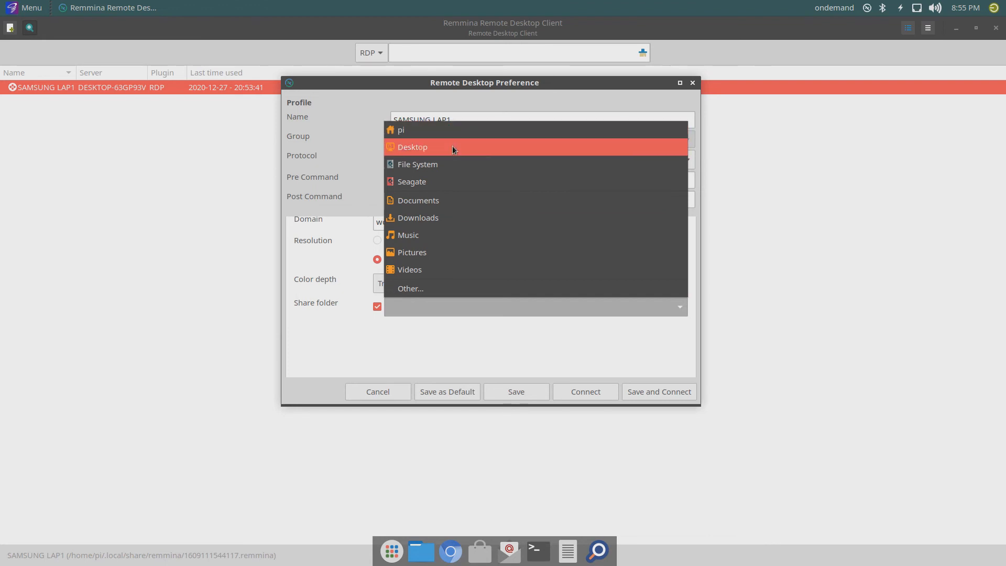
pyautogui.click(412, 147)
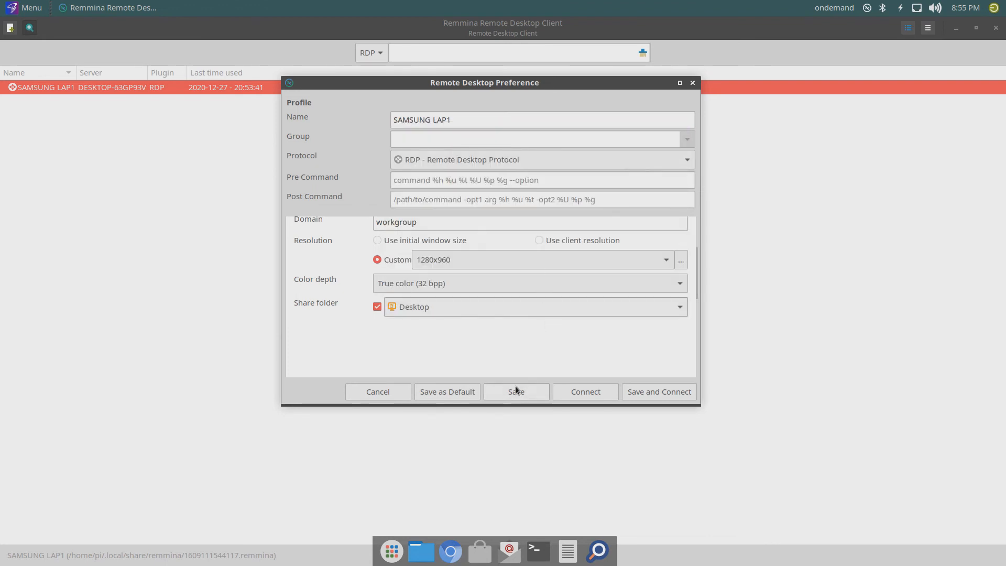
pyautogui.click(515, 391)
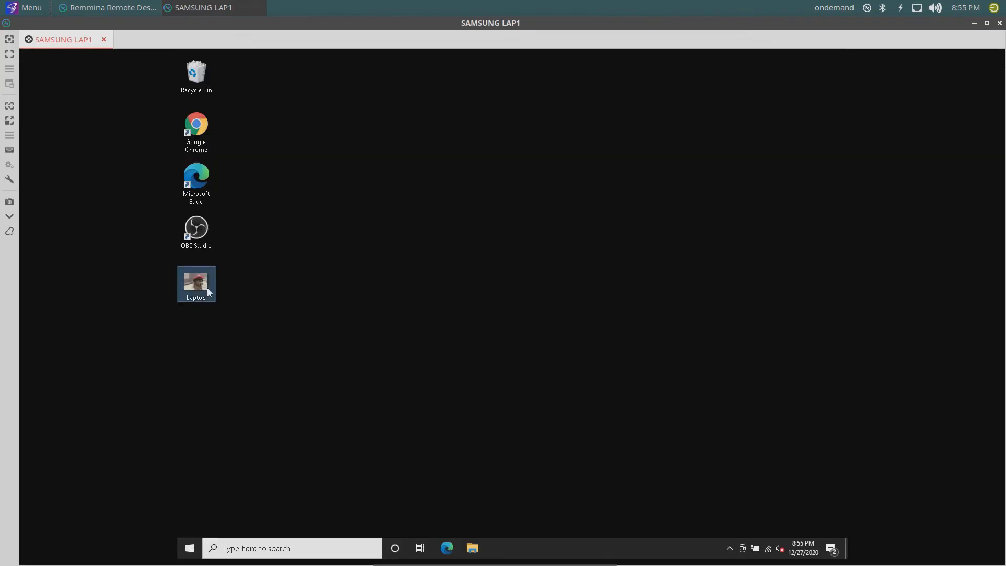
# Preview the Laptop photo on the Windows desktop, then copy it
pyautogui.doubleClick(195, 283)
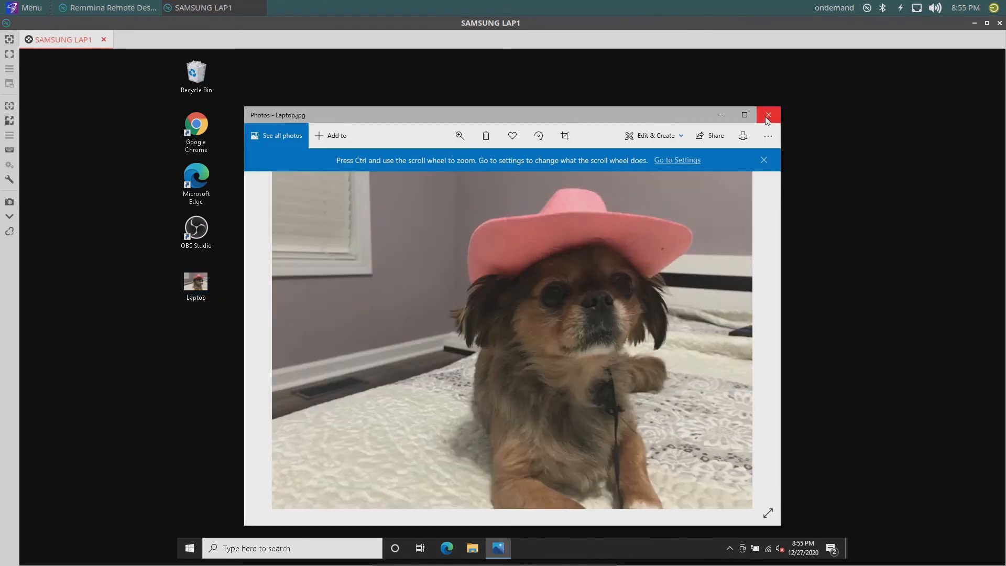
pyautogui.click(768, 115)
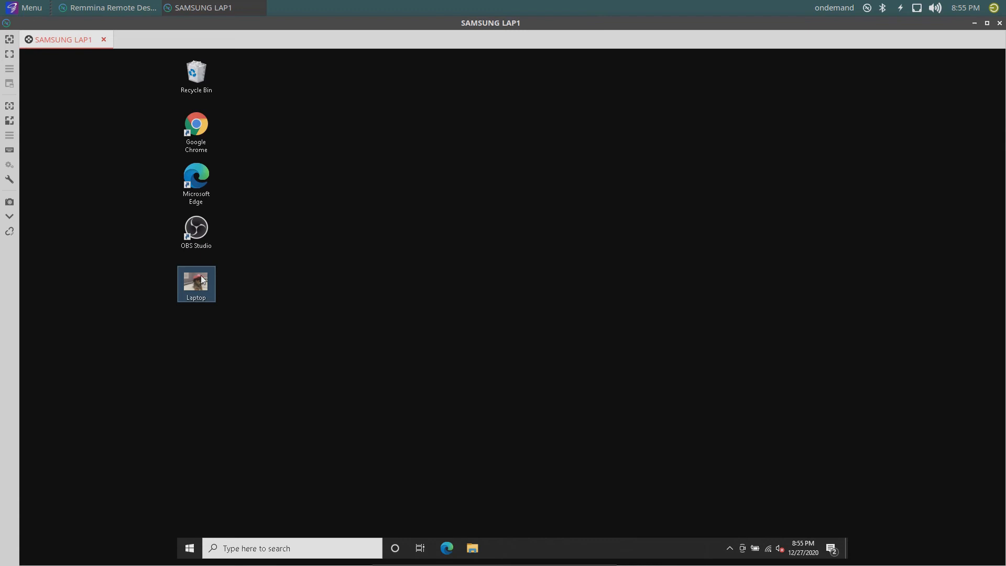
pyautogui.rightClick(196, 283)
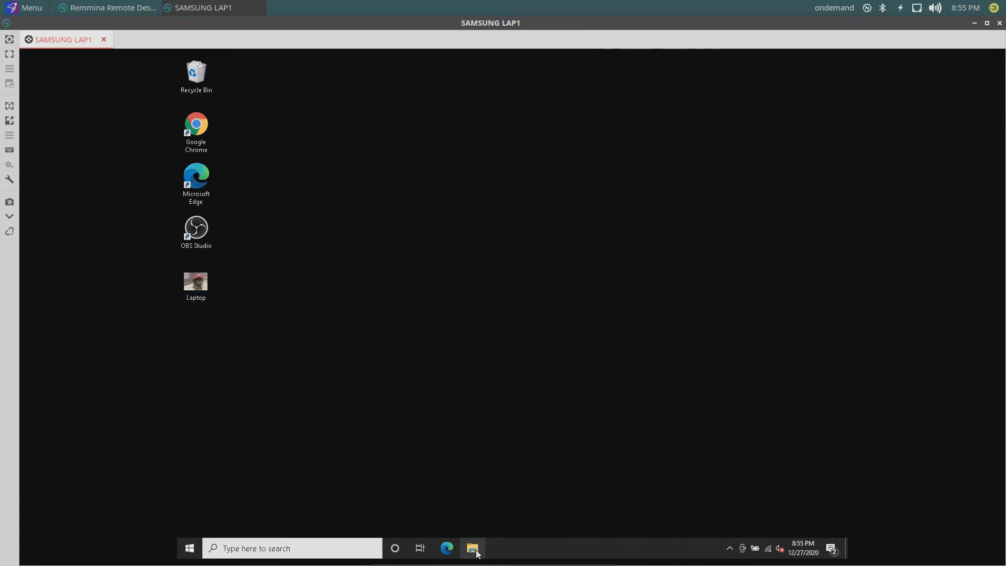
# Paste the Laptop photo into Network > tsclient > Desktop in File Explorer
pyautogui.click(472, 547)
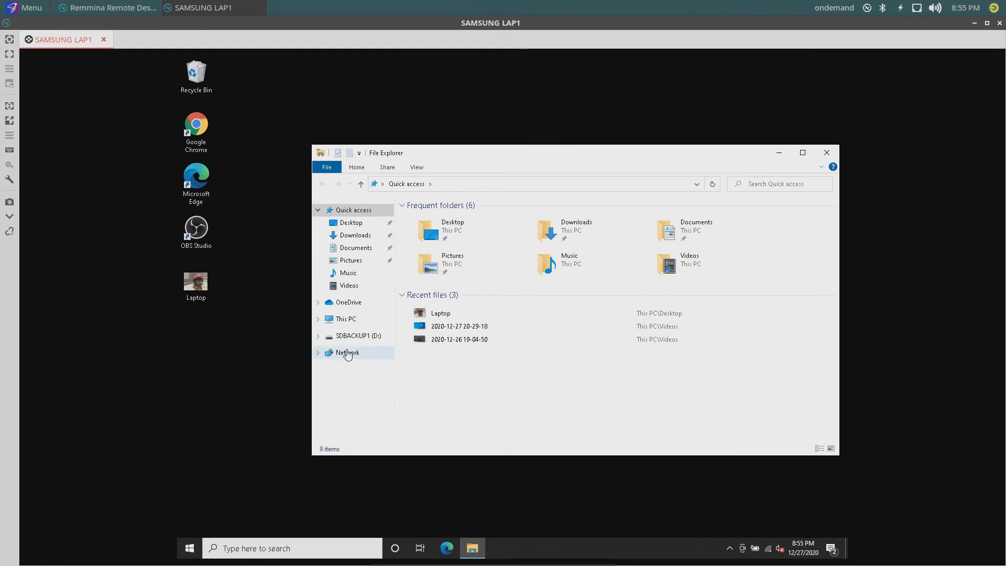
pyautogui.click(347, 352)
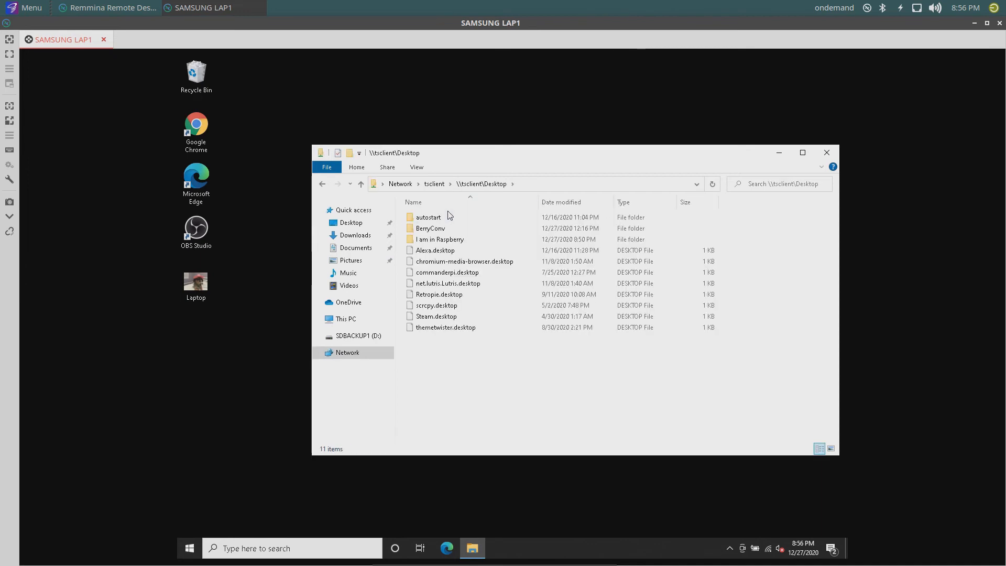
pyautogui.moveTo(483, 385)
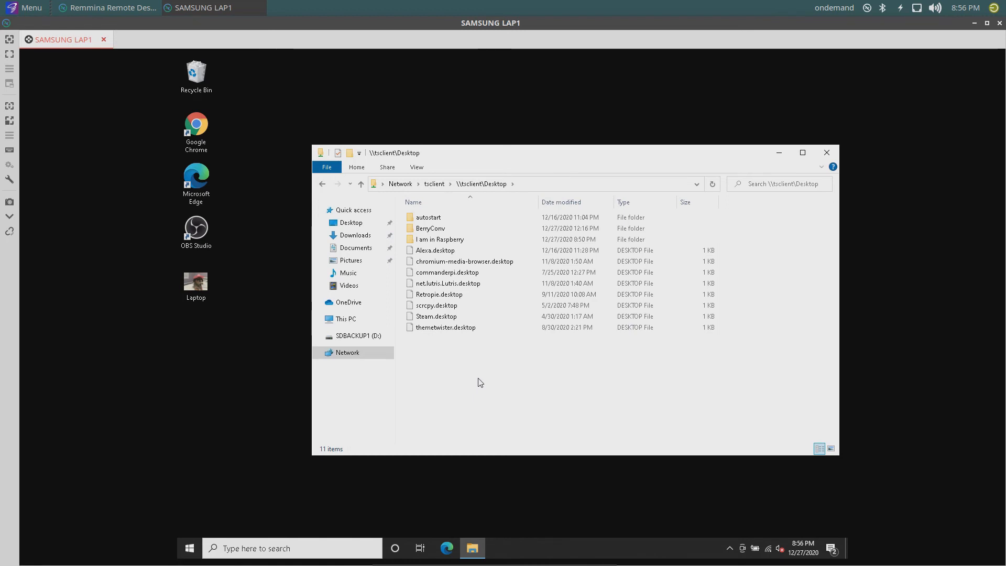
pyautogui.rightClick(478, 382)
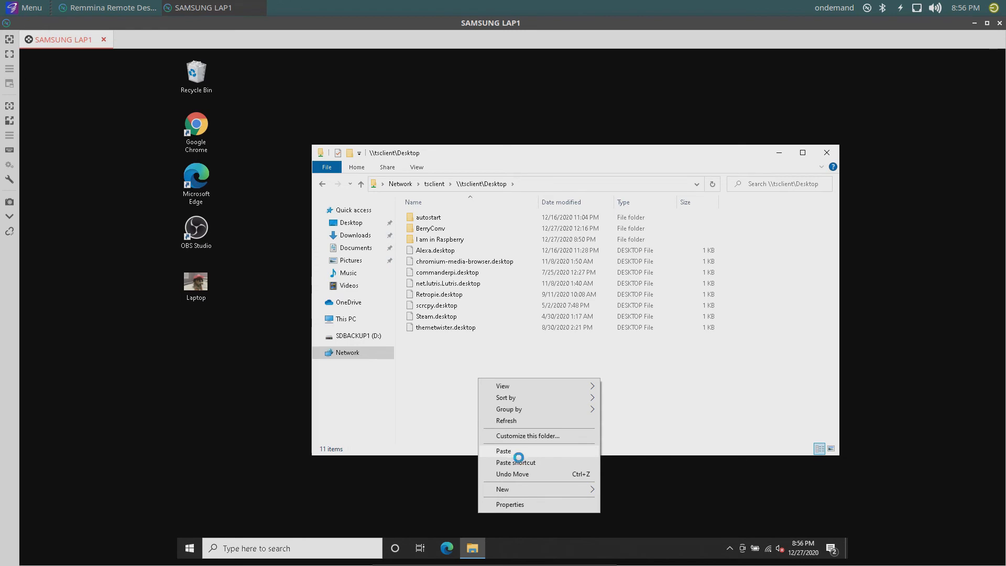
pyautogui.click(503, 451)
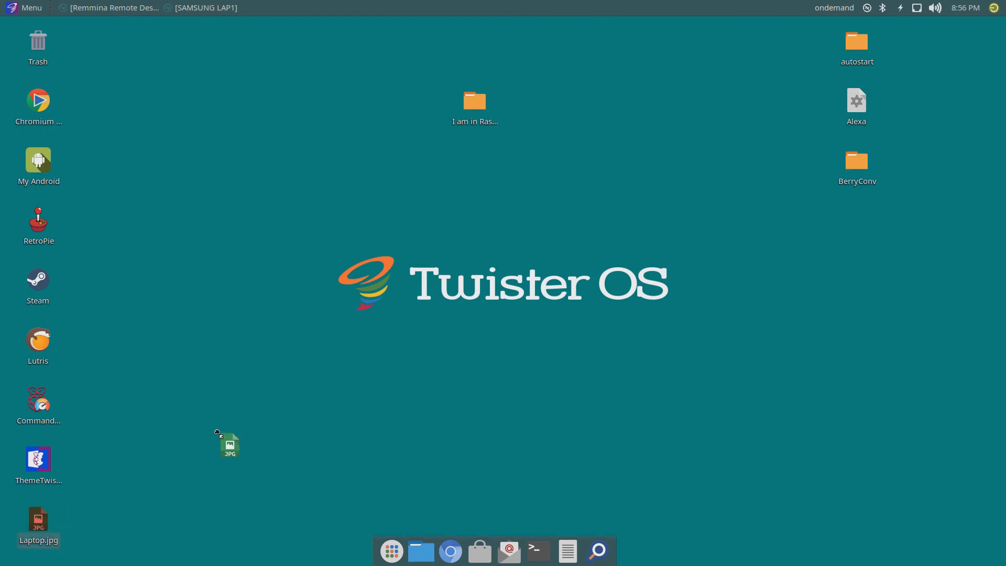
# Move and view Laptop.jpg on the Pi desktop, then open the I am in Raspberry folder
pyautogui.moveTo(229, 443); pyautogui.dragTo(256, 106)
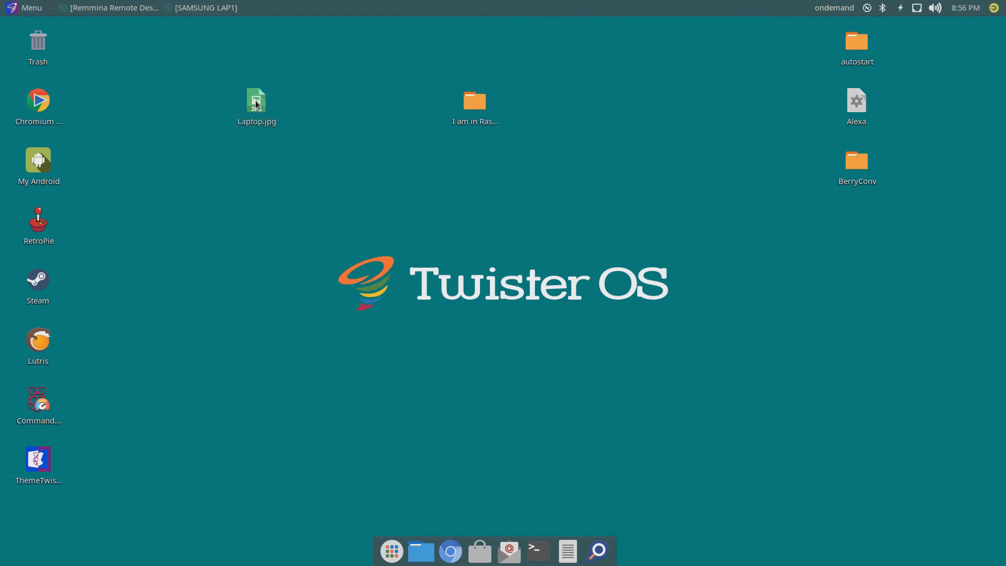
pyautogui.doubleClick(256, 101)
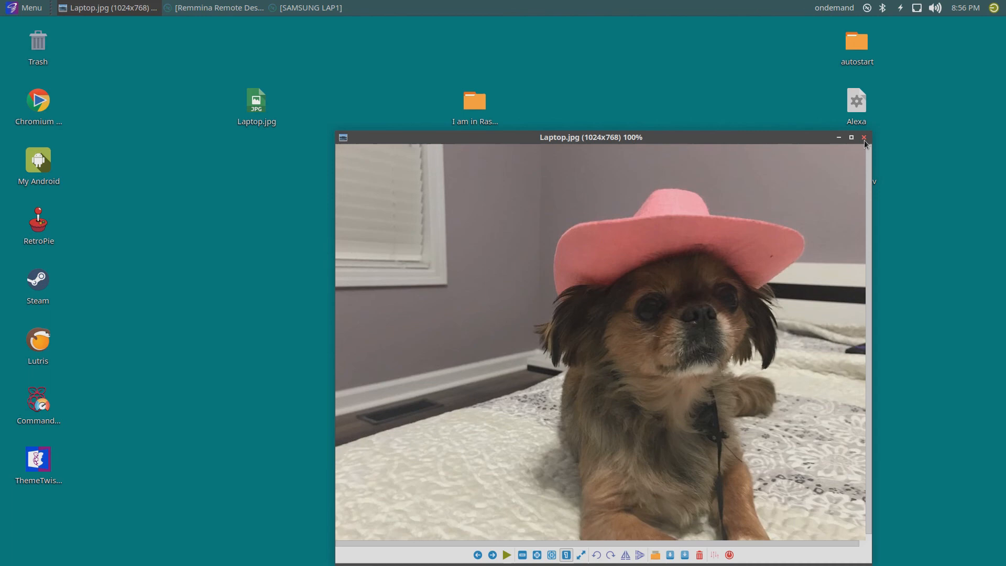
pyautogui.click(864, 137)
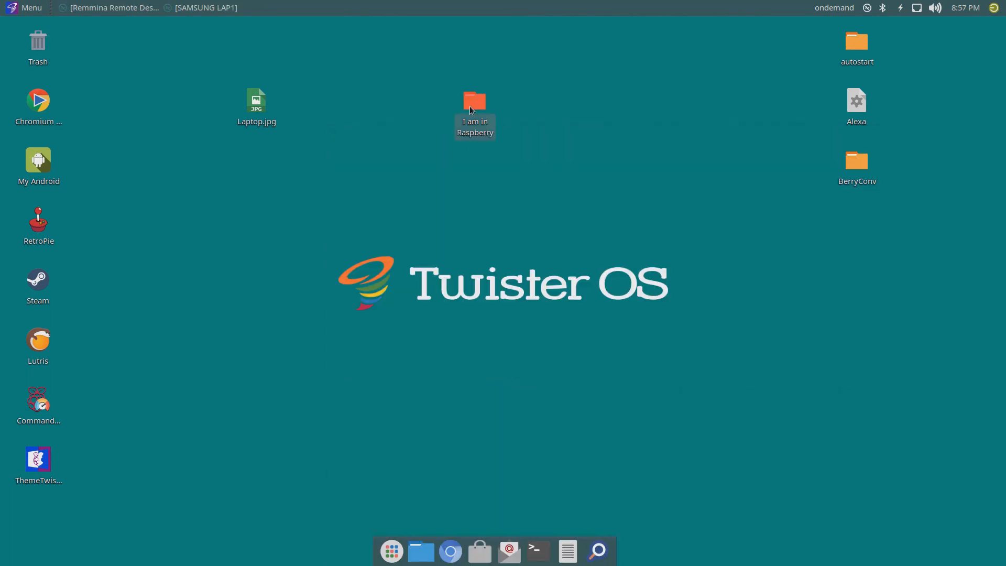
pyautogui.doubleClick(474, 102)
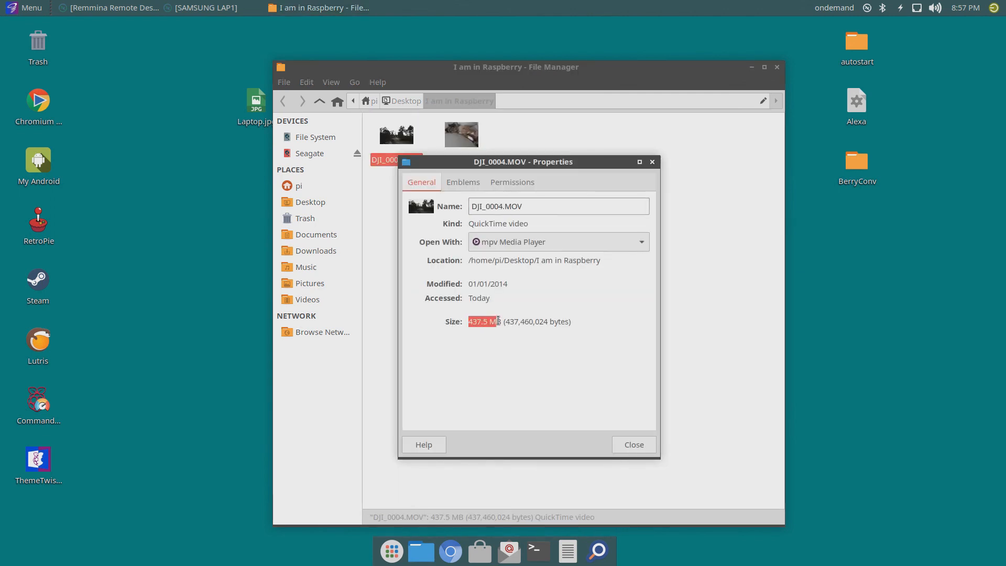
# Close the DJI_0004.MOV properties and switch back to the SAMSUNG LAP1 session
pyautogui.click(632, 443)
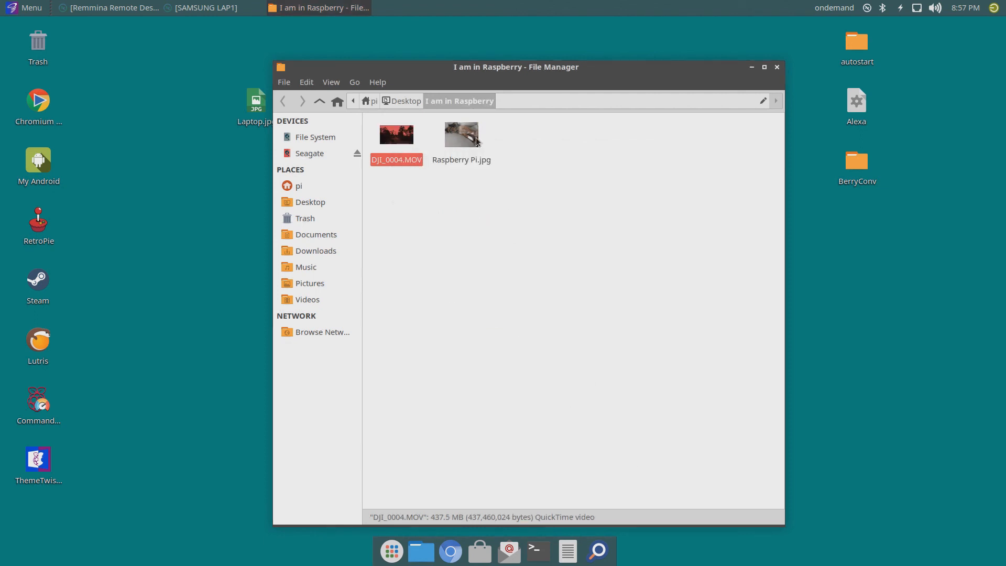
pyautogui.doubleClick(460, 135)
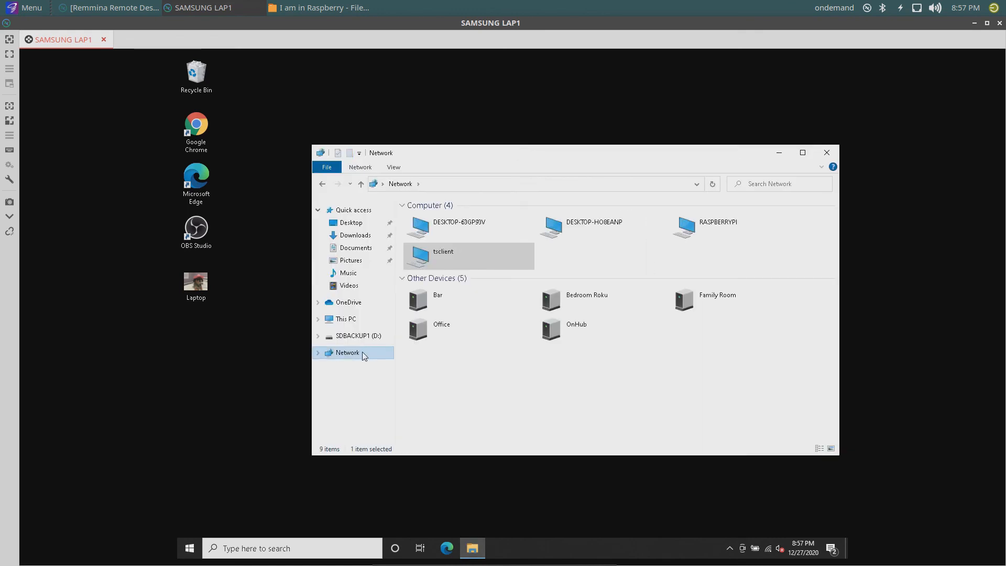
# Copy DJI_0004.MOV from tsclient's I am in Raspberry folder to the Windows desktop and play it
pyautogui.doubleClick(442, 251)
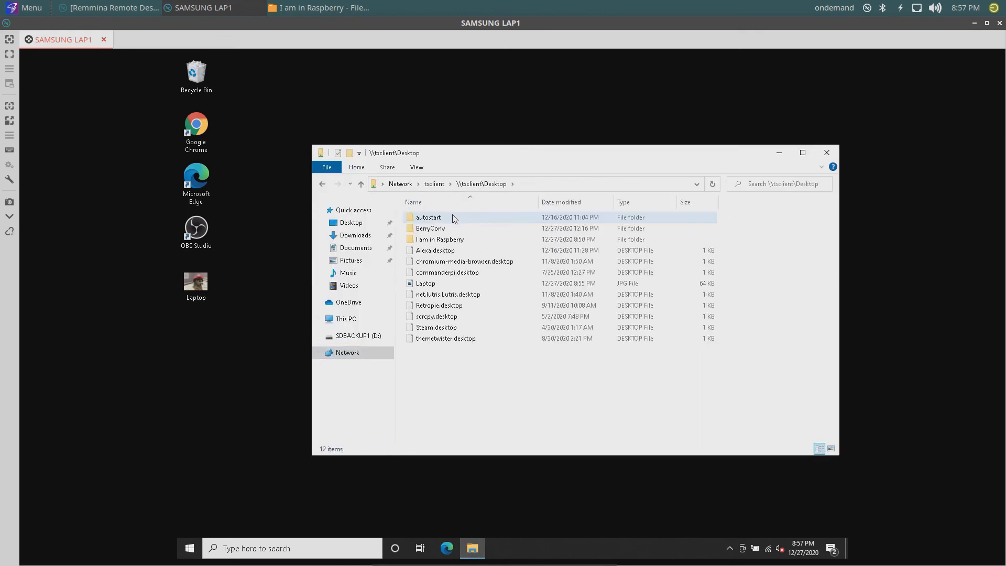
pyautogui.rightClick(427, 216)
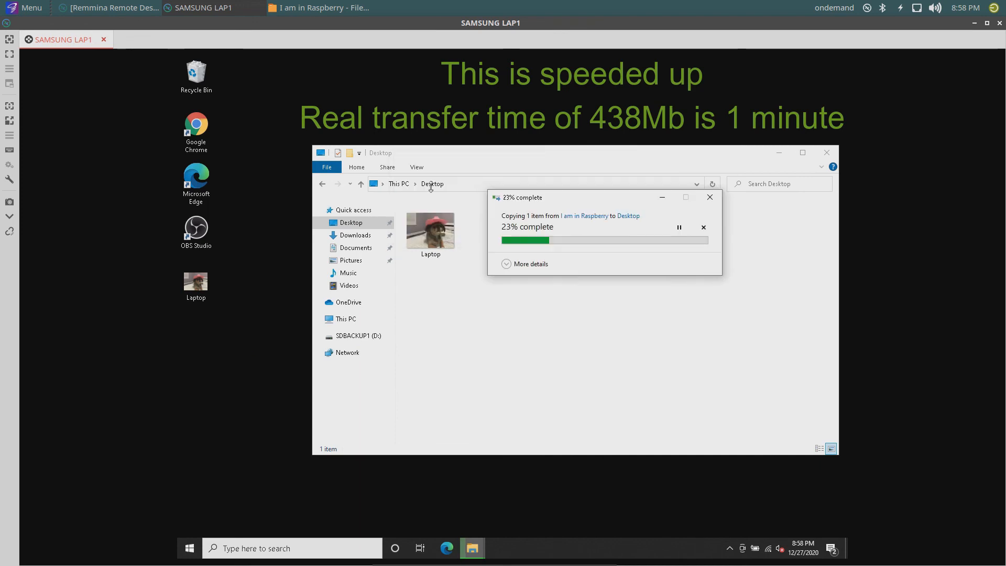
pyautogui.click(531, 264)
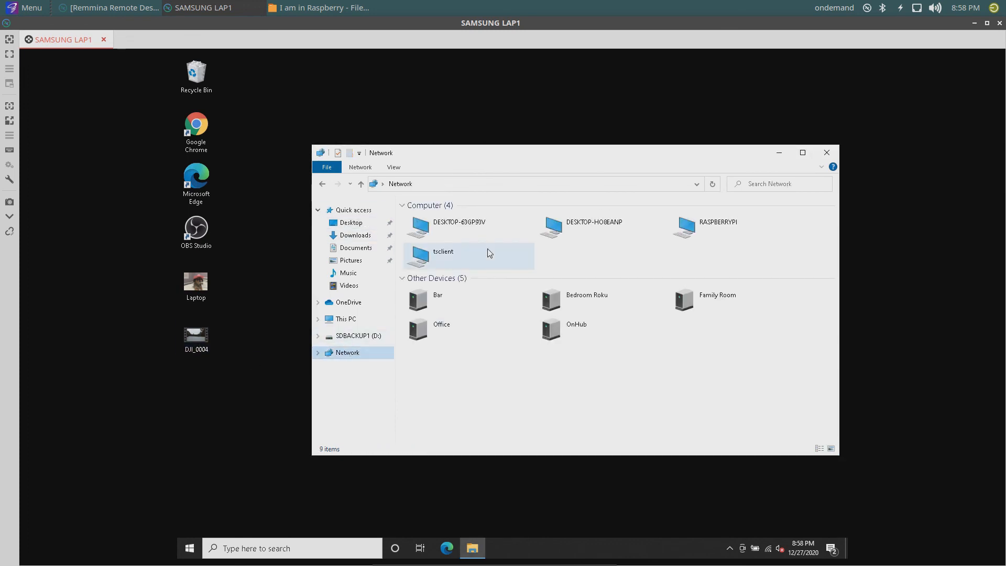
pyautogui.rightClick(433, 228)
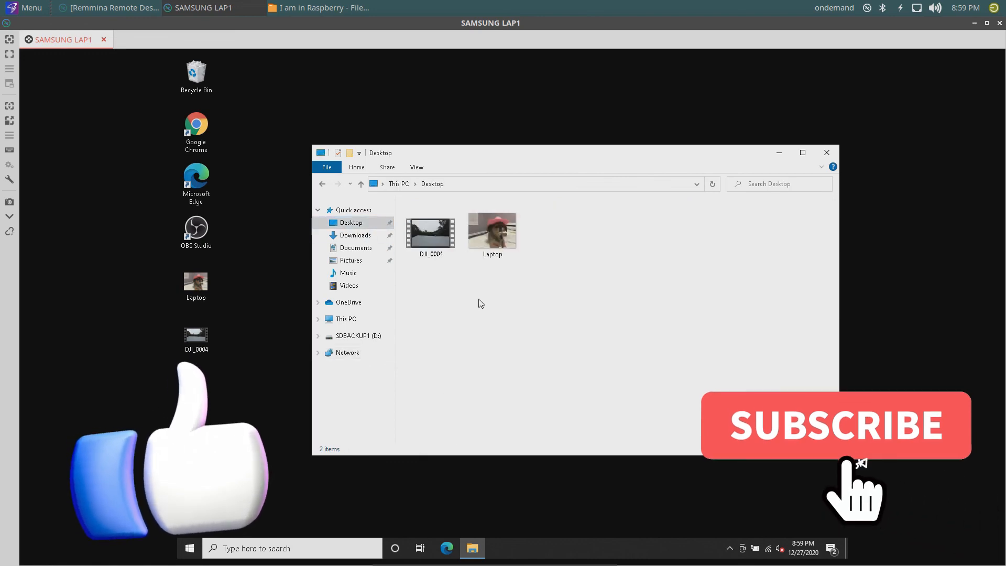
pyautogui.doubleClick(430, 231)
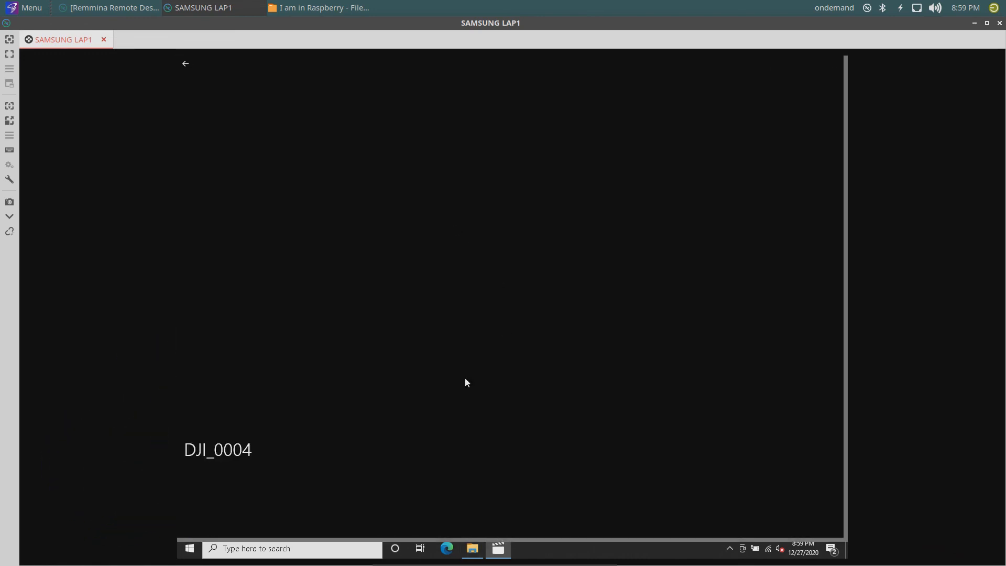